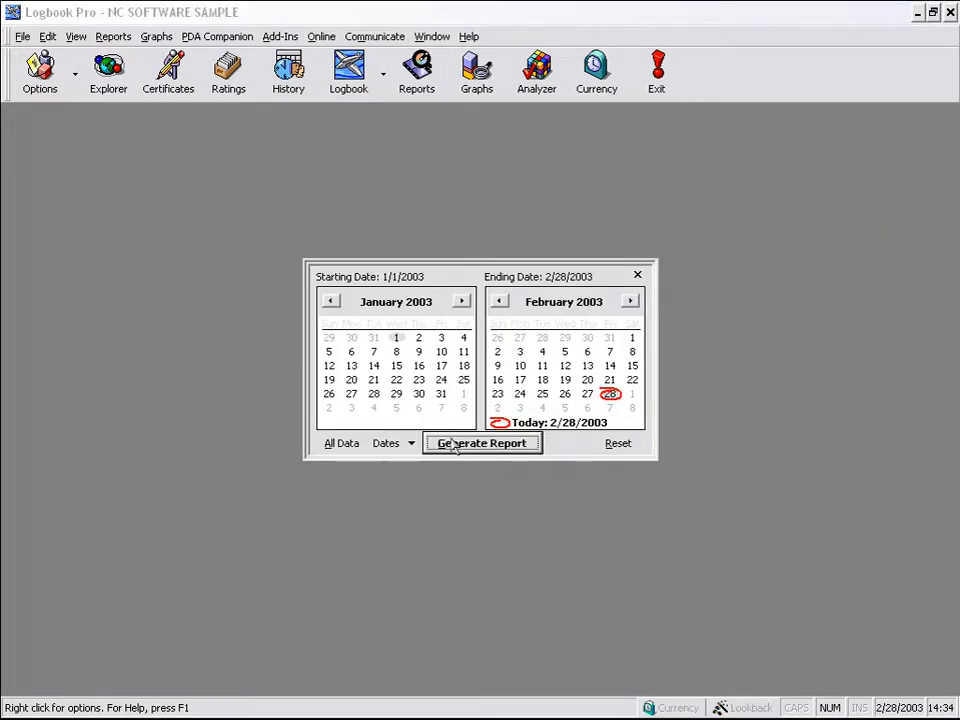
Step: Generate the report for the 1/1/2003 to 2/28/2003 date range
{"action": "left_click", "coordinate": [482, 444]}
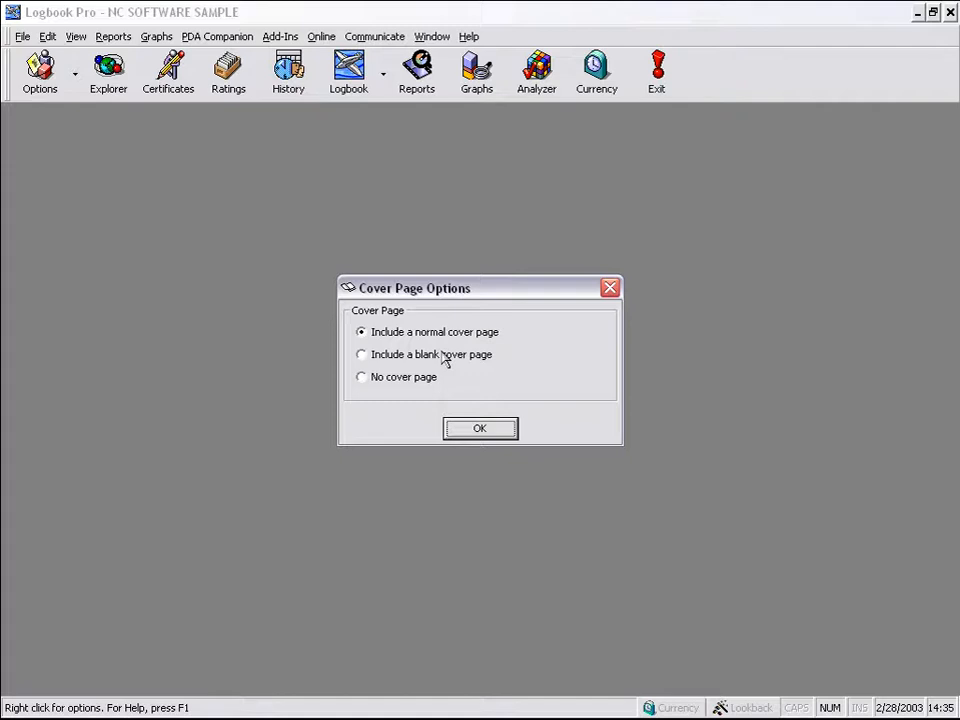
Step: Choose no cover page with normal two-page output and confirm the choices
{"action": "left_click", "coordinate": [360, 376]}
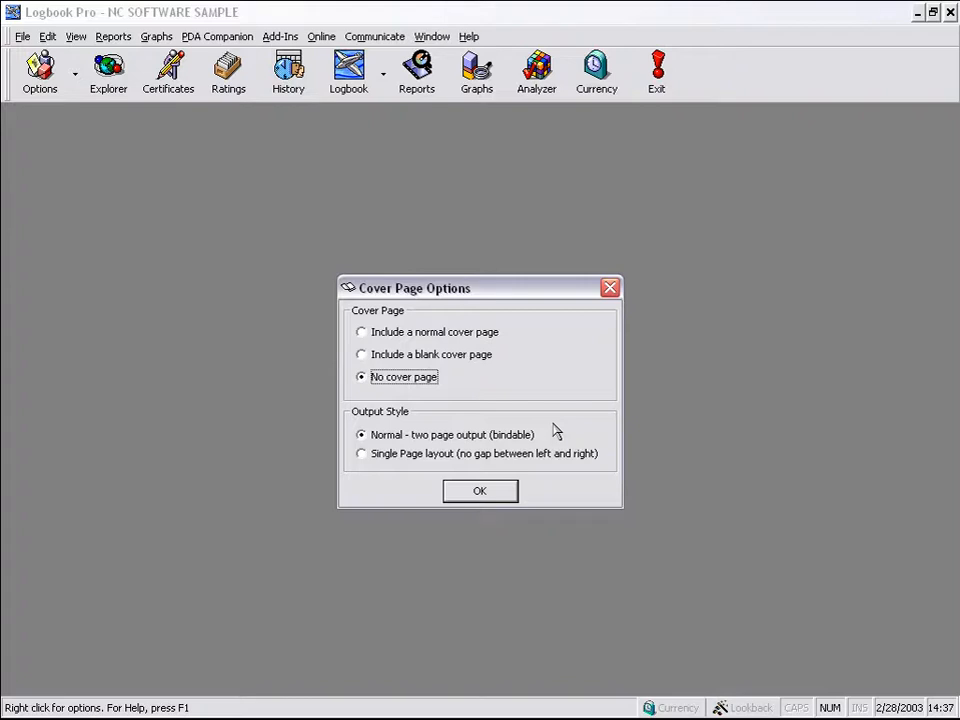
{"action": "left_click", "coordinate": [480, 492]}
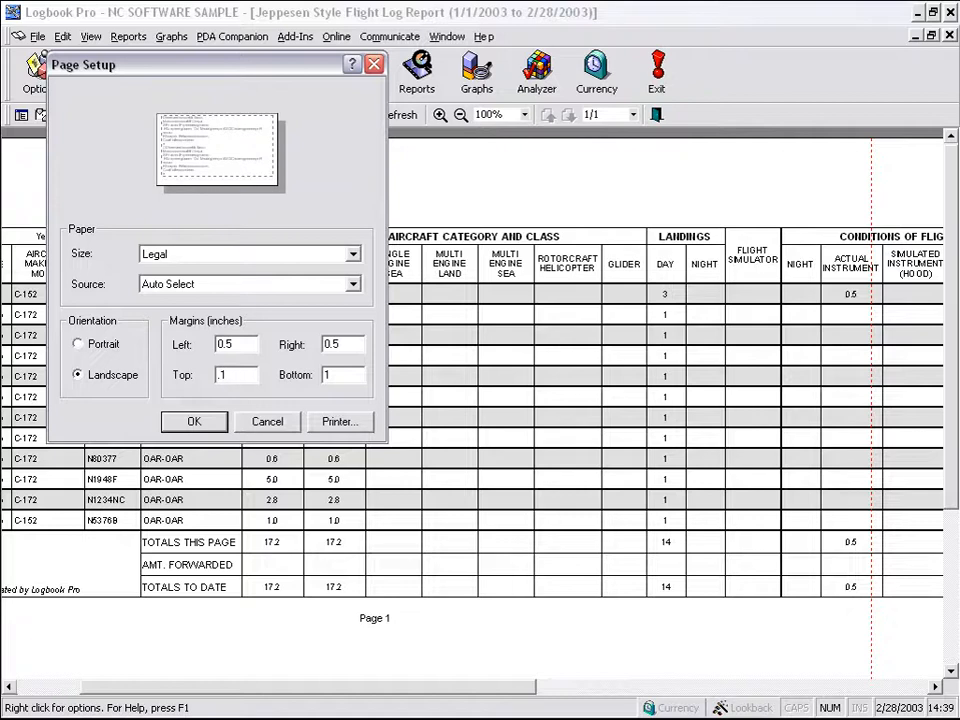
Step: Confirm the legal landscape page setup with 0.5-inch side and 1-inch top/bottom margins
{"action": "left_click", "coordinate": [352, 254]}
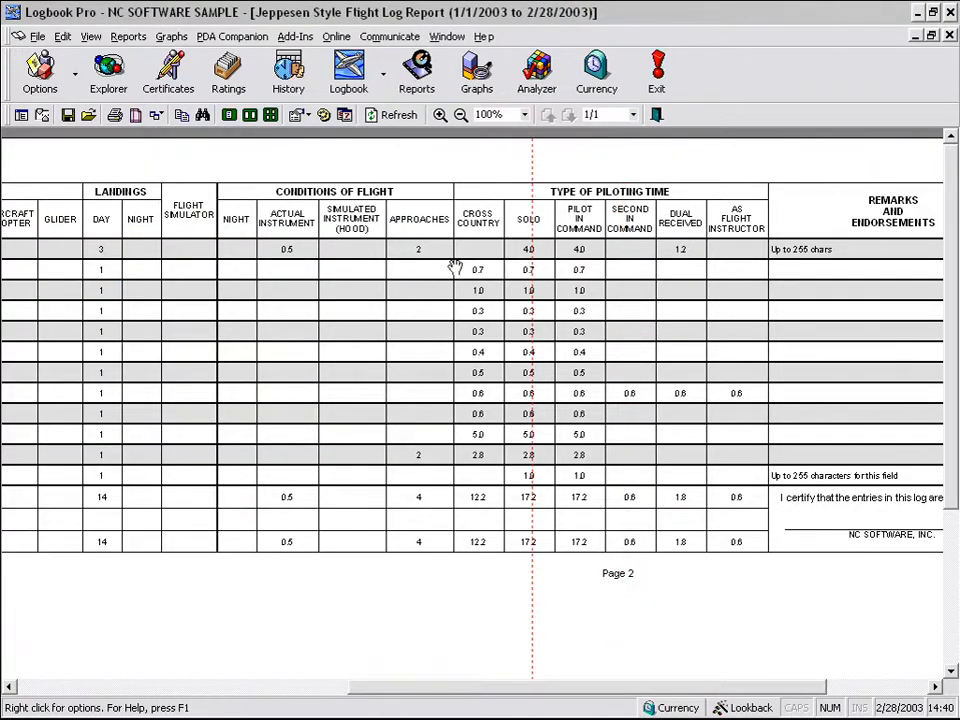
Step: Go to page 2 of the report preview showing landings, conditions and remarks columns
{"action": "left_click", "coordinate": [416, 72]}
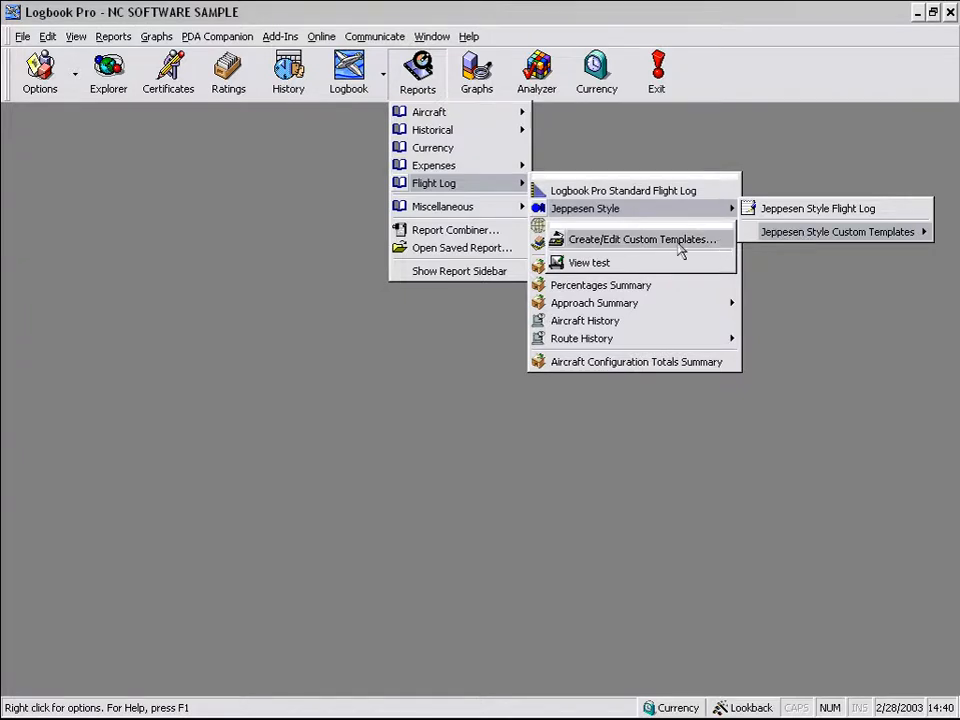
Step: Start the Jeppesen Style Report Designer via Create/Edit Custom Templates
{"action": "left_click", "coordinate": [640, 240]}
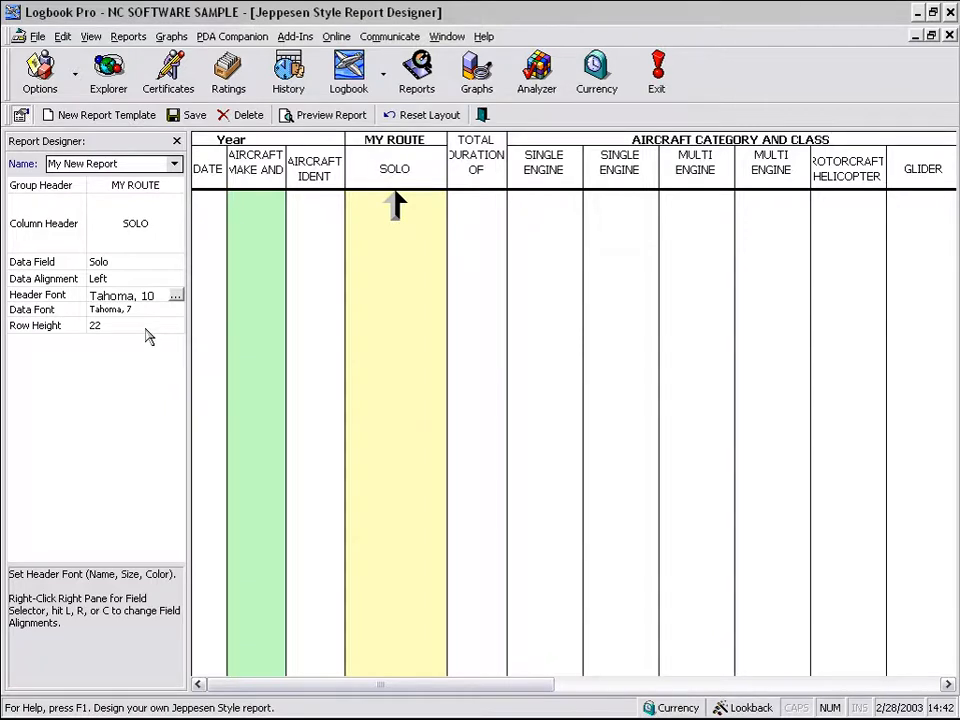
{"action": "left_click", "coordinate": [174, 260]}
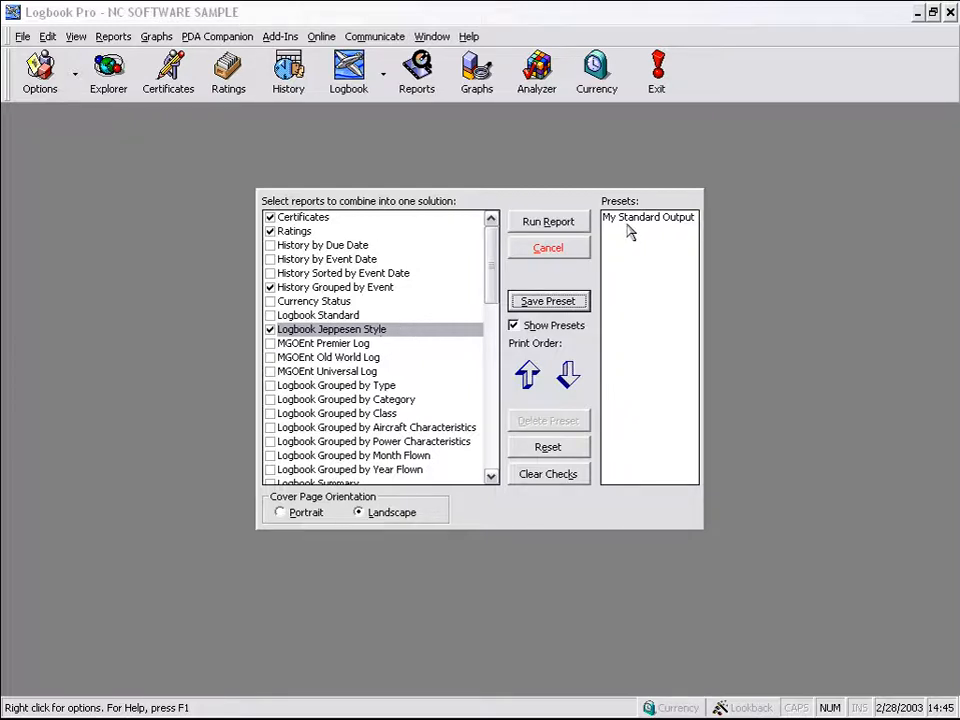
Step: Close the Report Combiner dialog, leaving the main workspace empty
{"action": "left_click", "coordinate": [548, 248]}
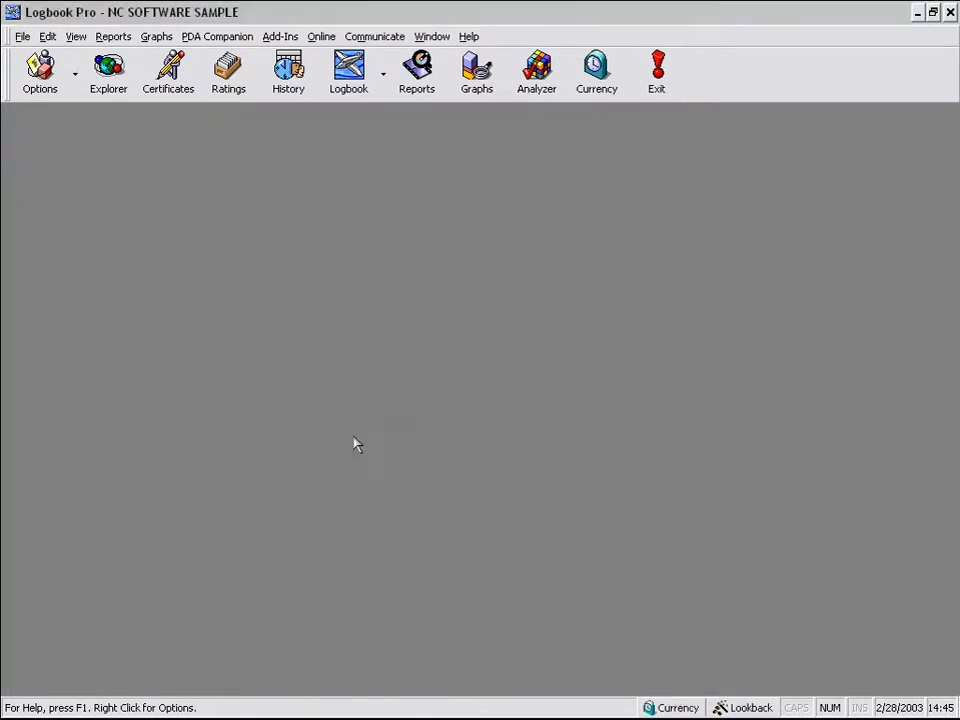